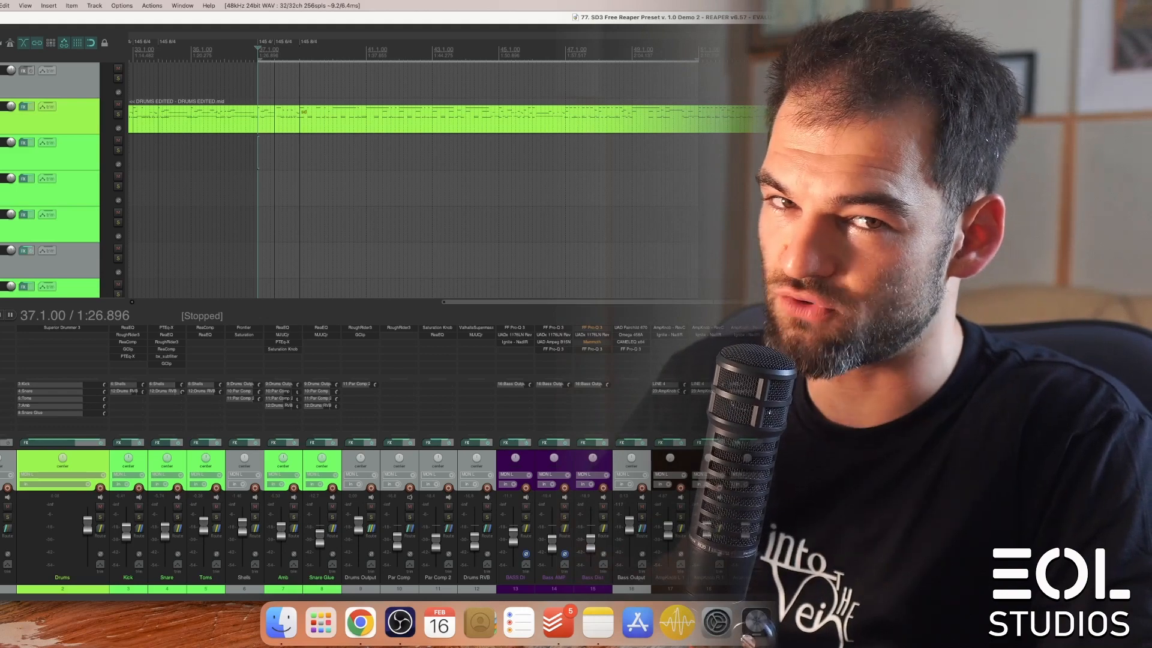
Play the Superior Drummer 3 preset session while watching the meters, then stop playback
{"action": "key", "text": "Space"}
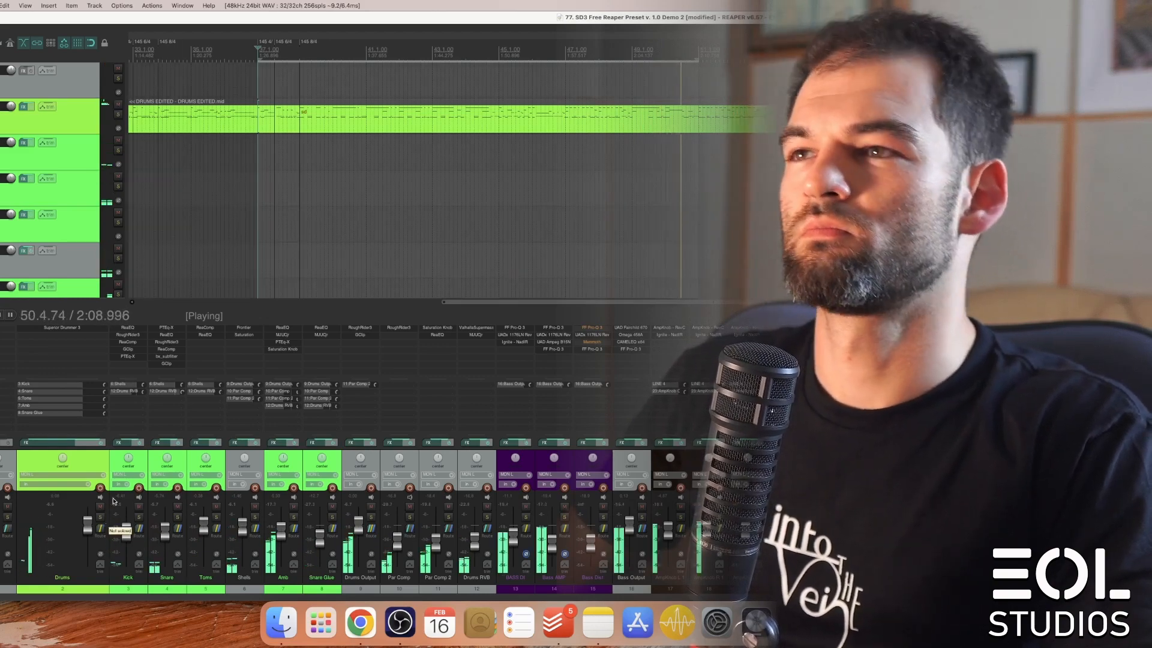
{"action": "key", "text": "space"}
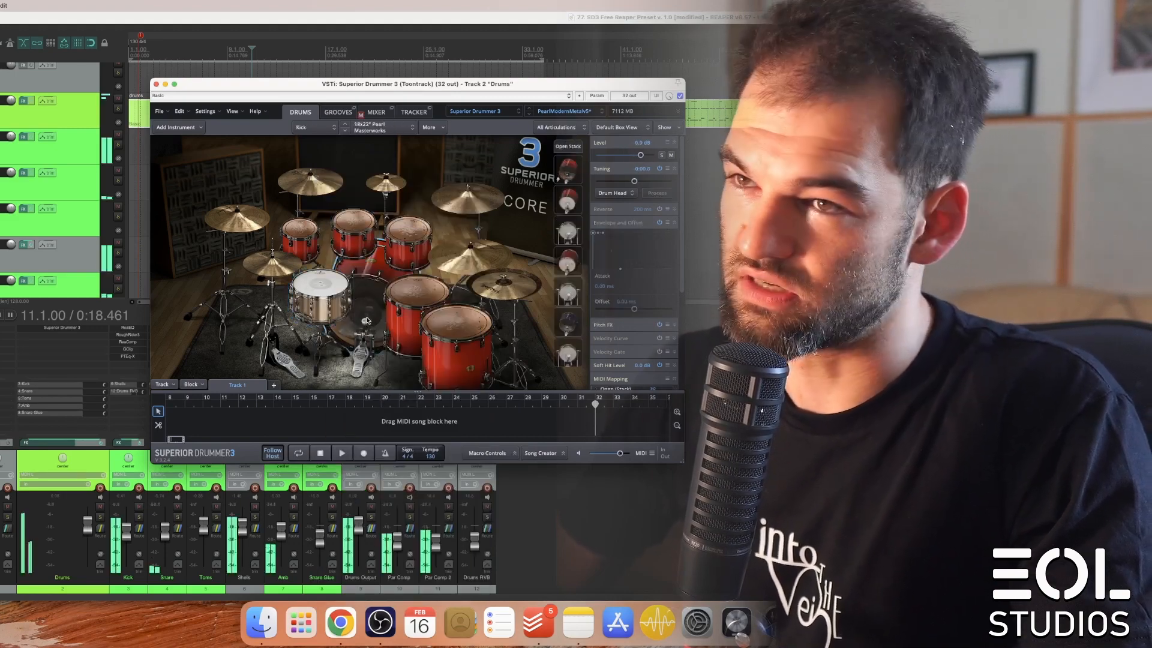
{"action": "left_click", "coordinate": [404, 232]}
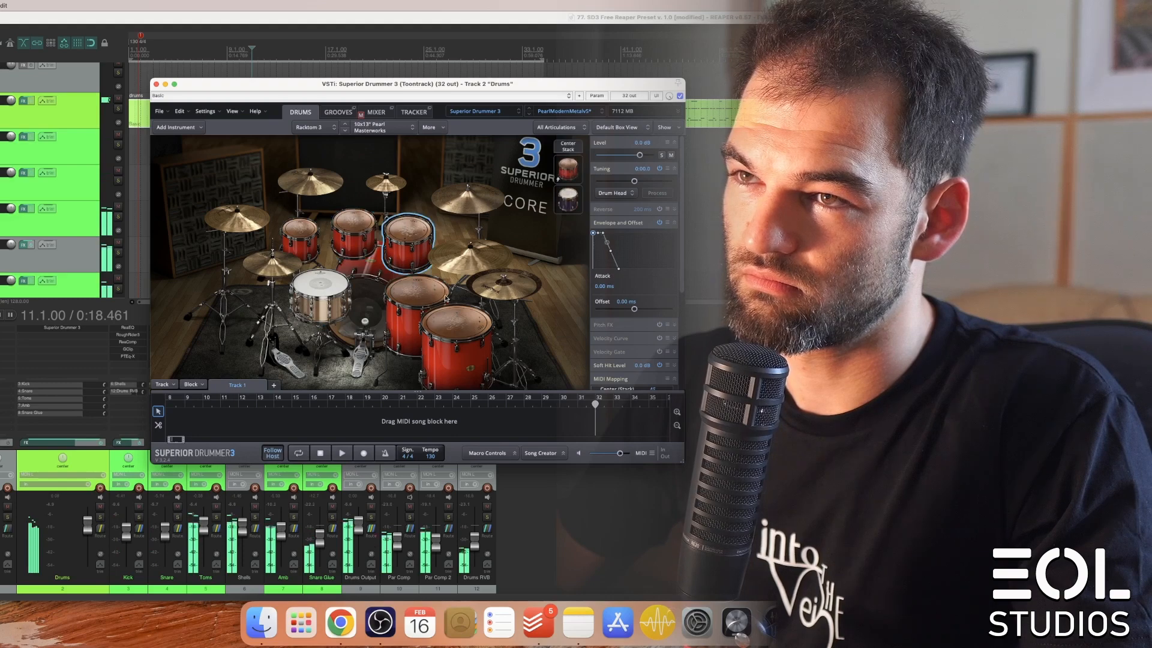
{"action": "left_click", "coordinate": [456, 346]}
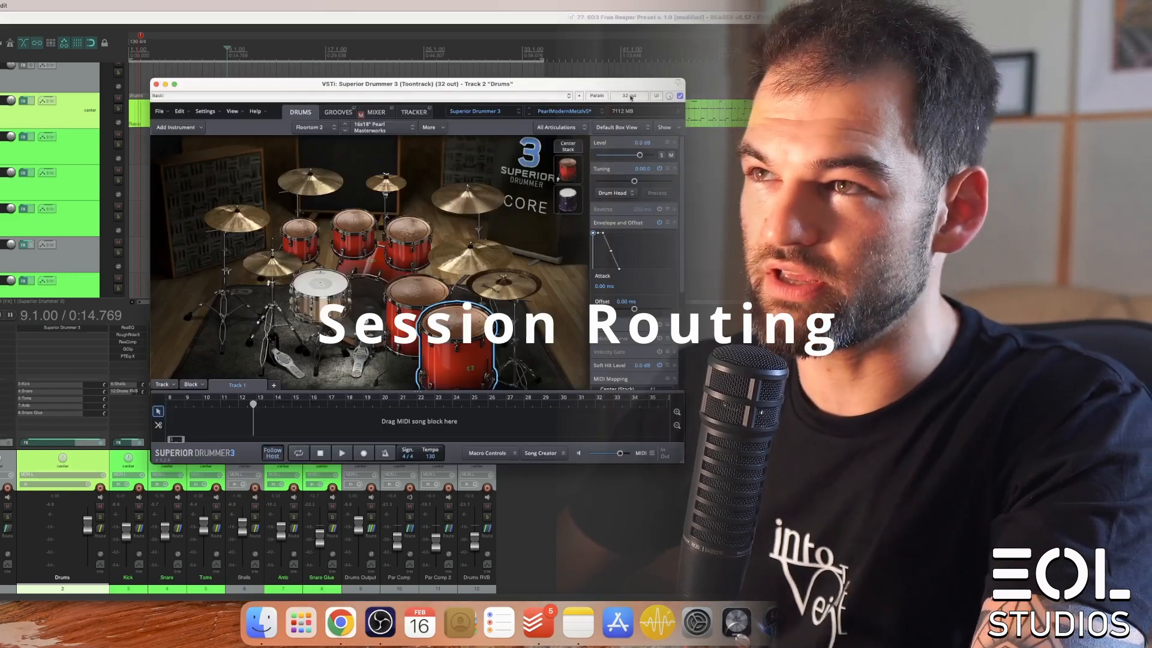
Close the Superior Drummer 3 instrument window to reveal the drum bus mixer
{"action": "left_click", "coordinate": [629, 95]}
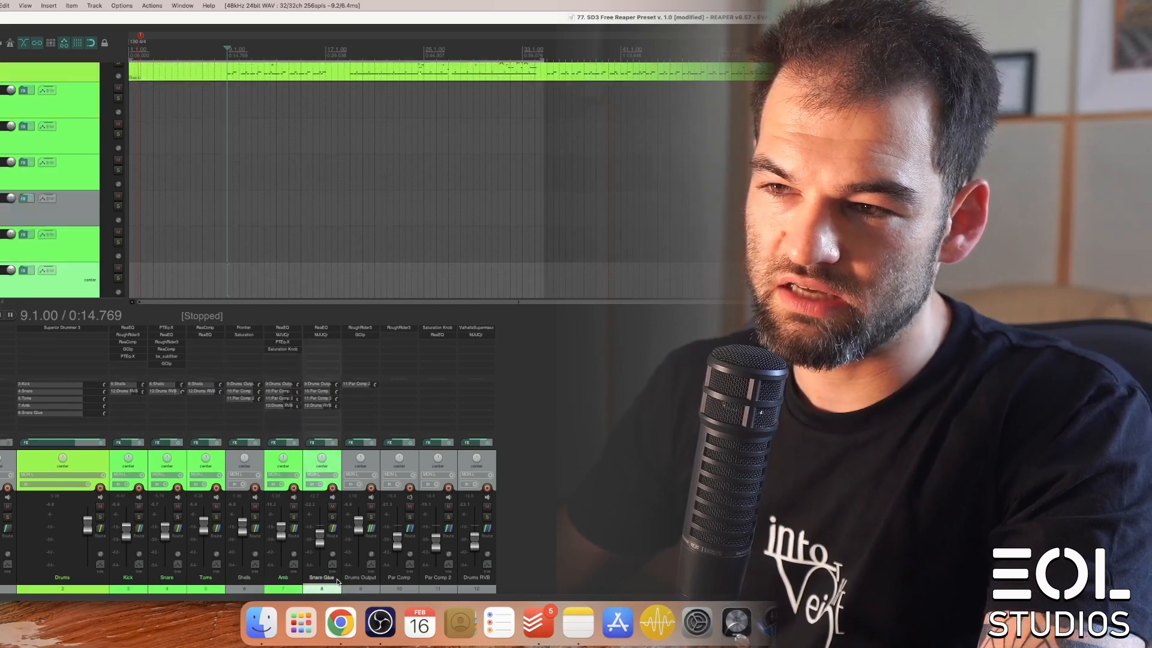
{"action": "mouse_move", "coordinate": [459, 622]}
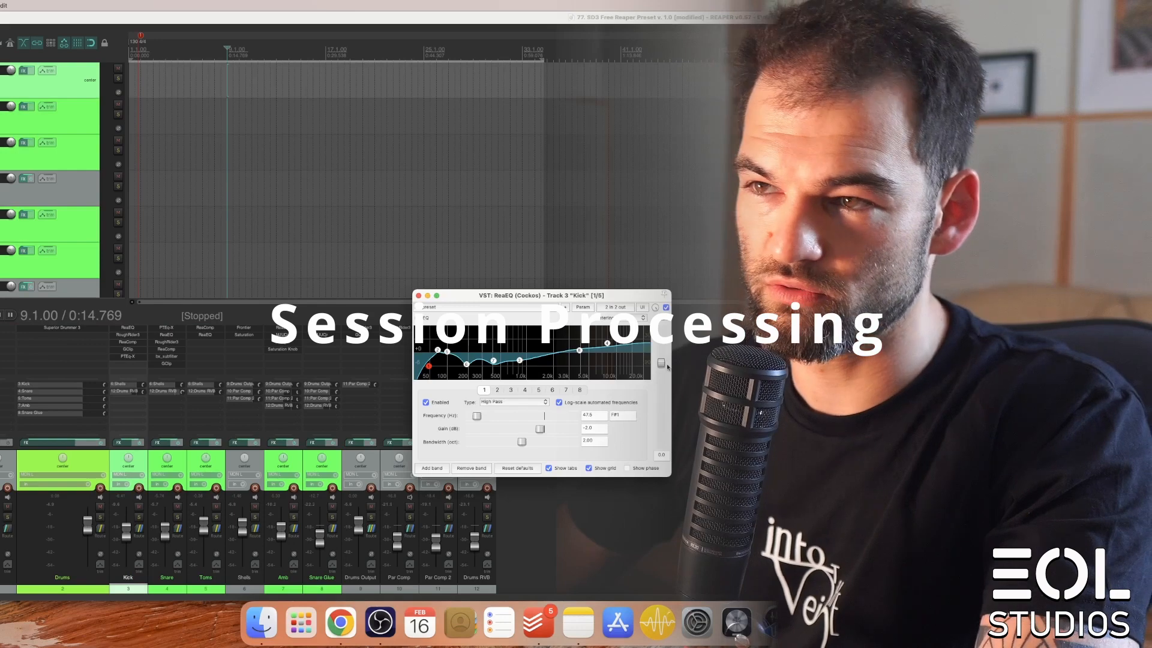
Show the Kick's RoughRider3 compressor, then the Snare's PTEq-X equalizer
{"action": "left_click", "coordinate": [418, 296]}
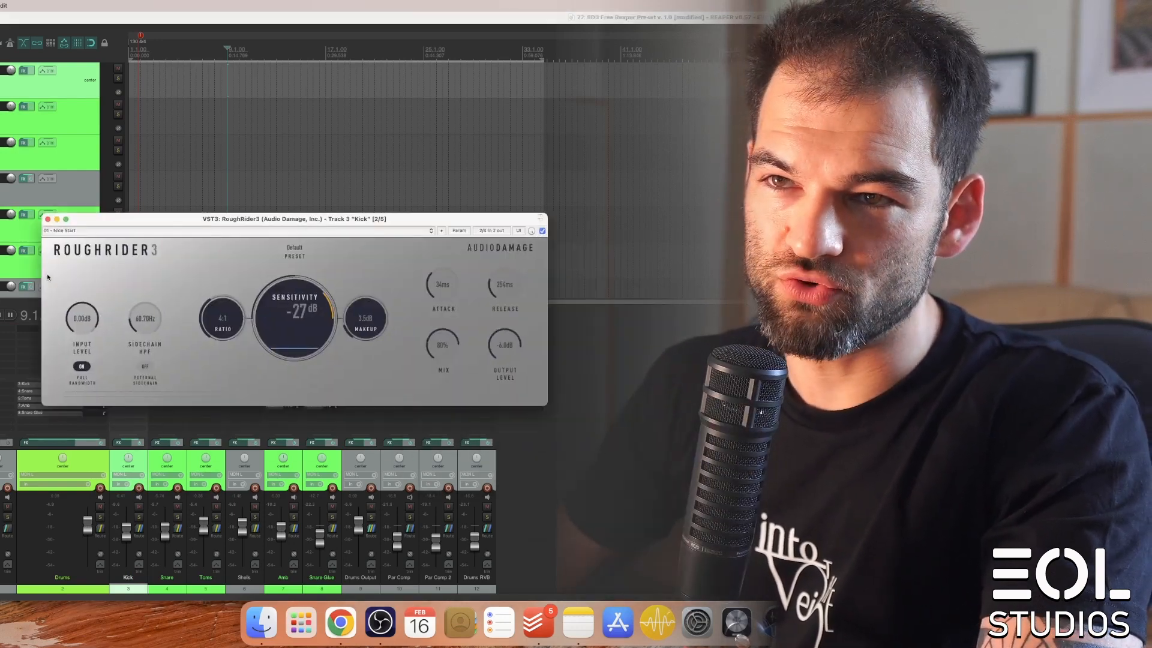
{"action": "left_click", "coordinate": [339, 622]}
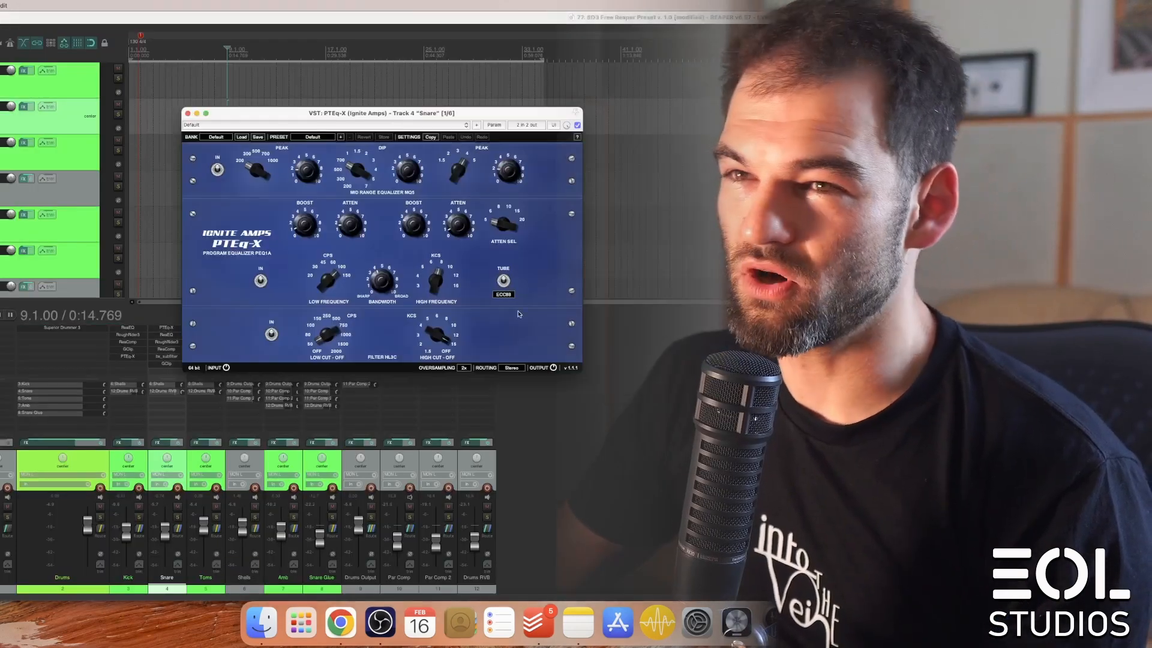
Close the snare PTEq-X window and view the Snare's GClip clipper at 5.5 dB gain
{"action": "left_click", "coordinate": [187, 114]}
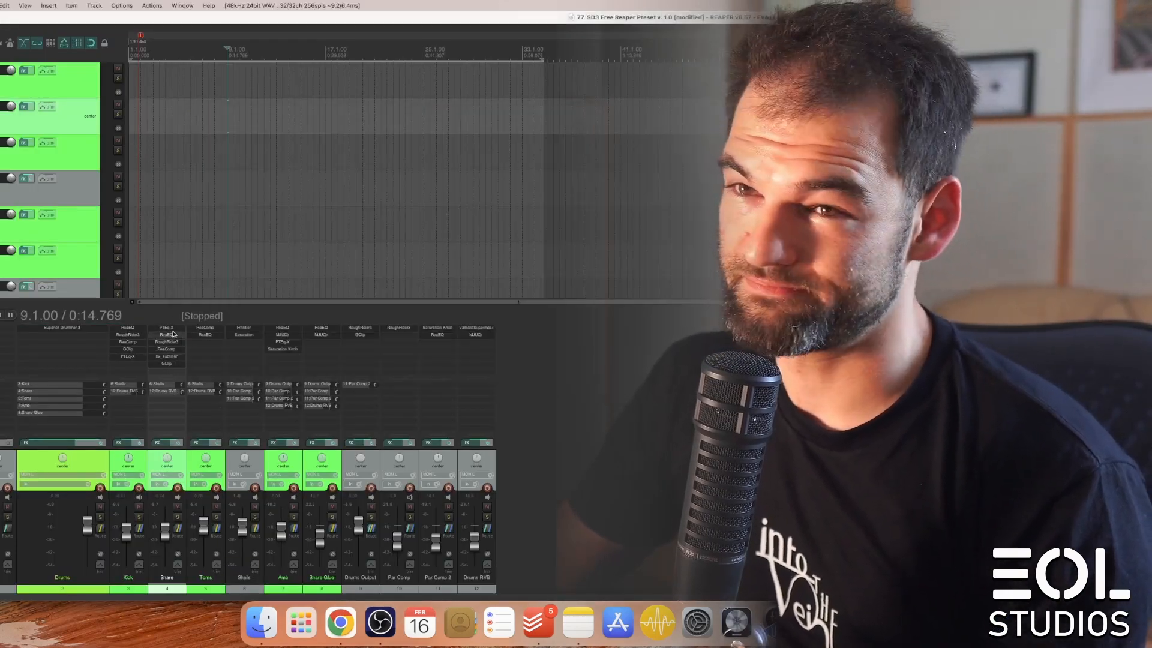
{"action": "left_click", "coordinate": [168, 334]}
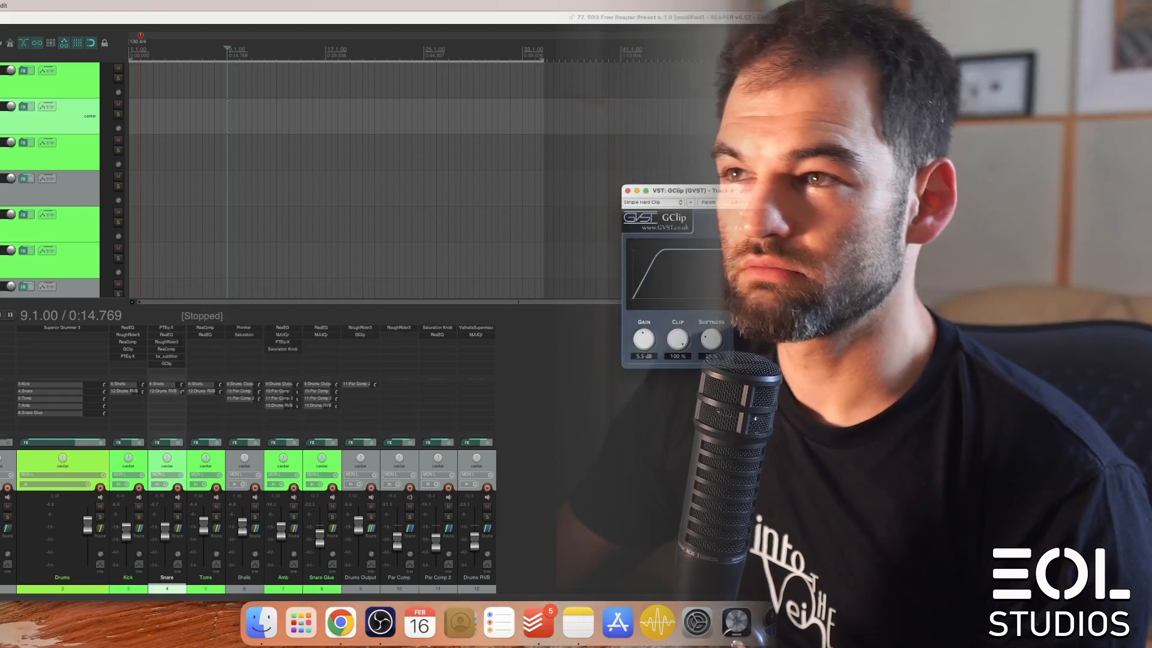
{"action": "left_click", "coordinate": [629, 190]}
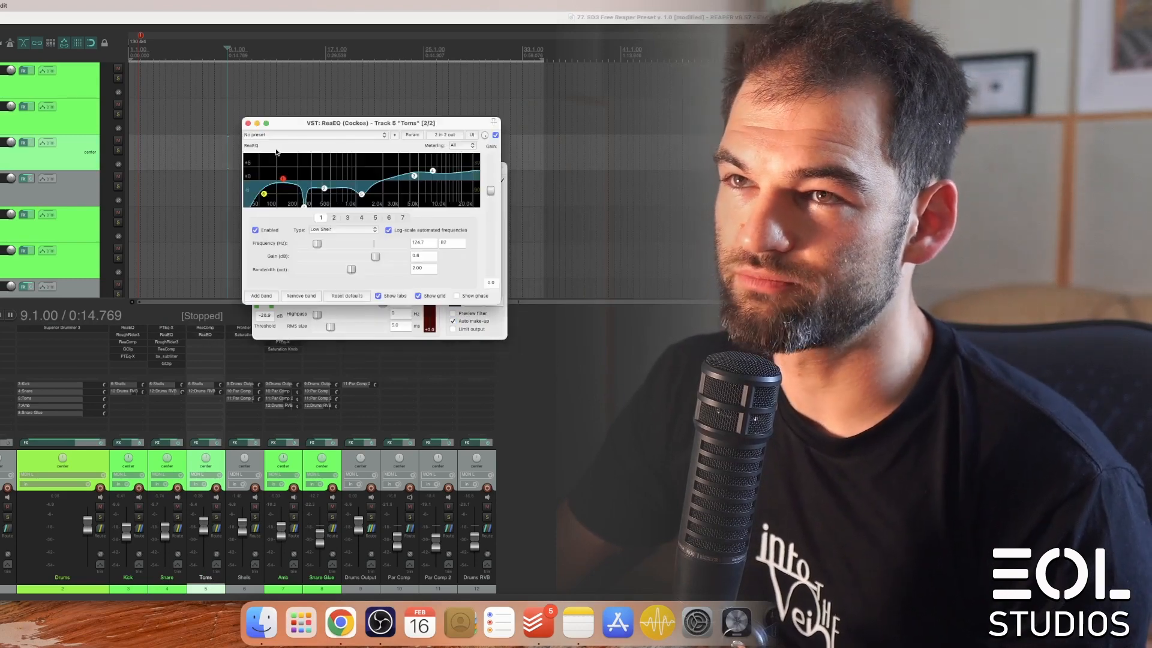
Inspect the Toms track's ReaEQ curve with its low-shelf band
{"action": "left_click", "coordinate": [248, 123]}
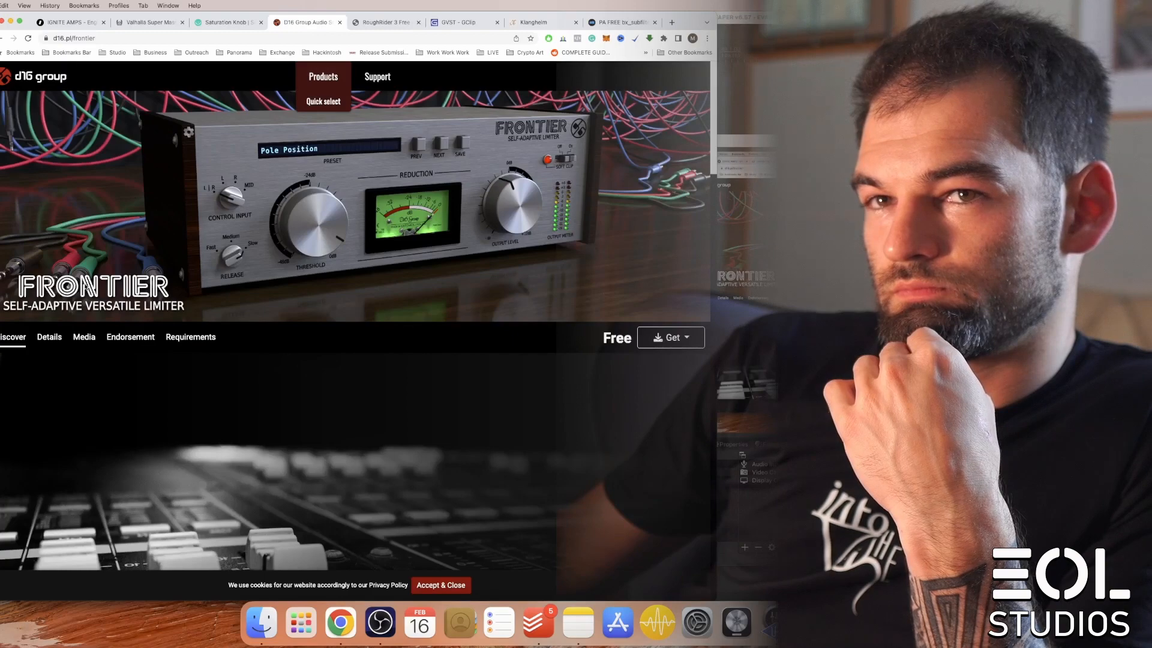
Scroll through the free D16 Group Frontier limiter page at d16.pl/frontier
{"action": "scroll", "scroll_direction": "down", "scroll_amount": 3}
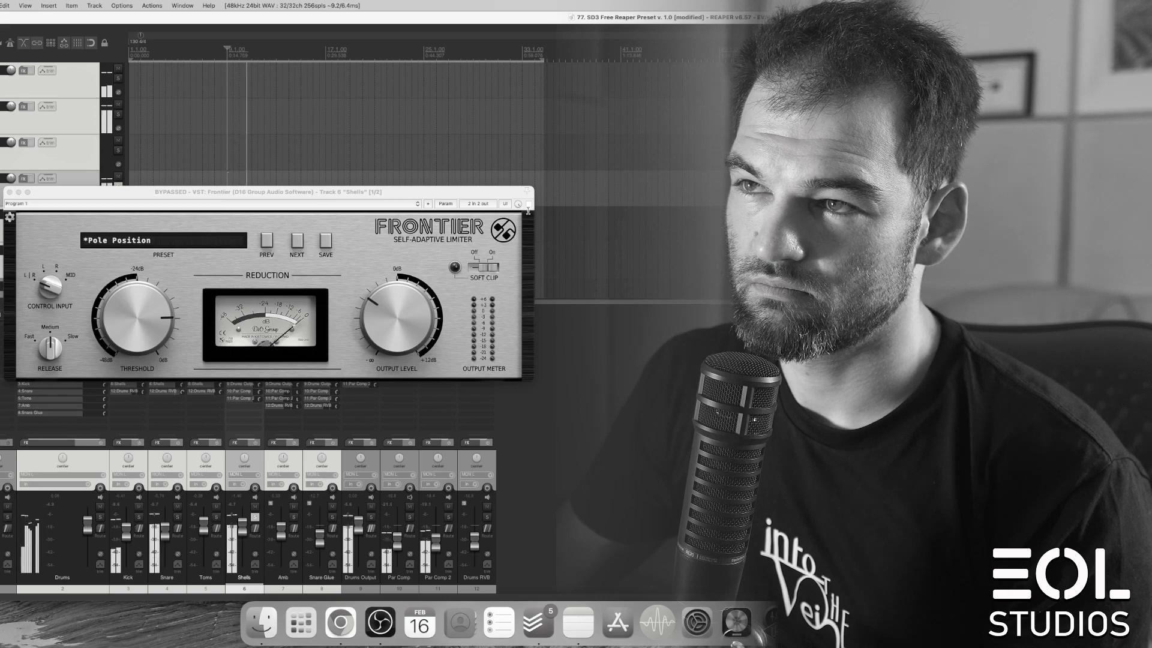
Close the Frontier limiter window showing the Pole Position preset
{"action": "left_click", "coordinate": [527, 203]}
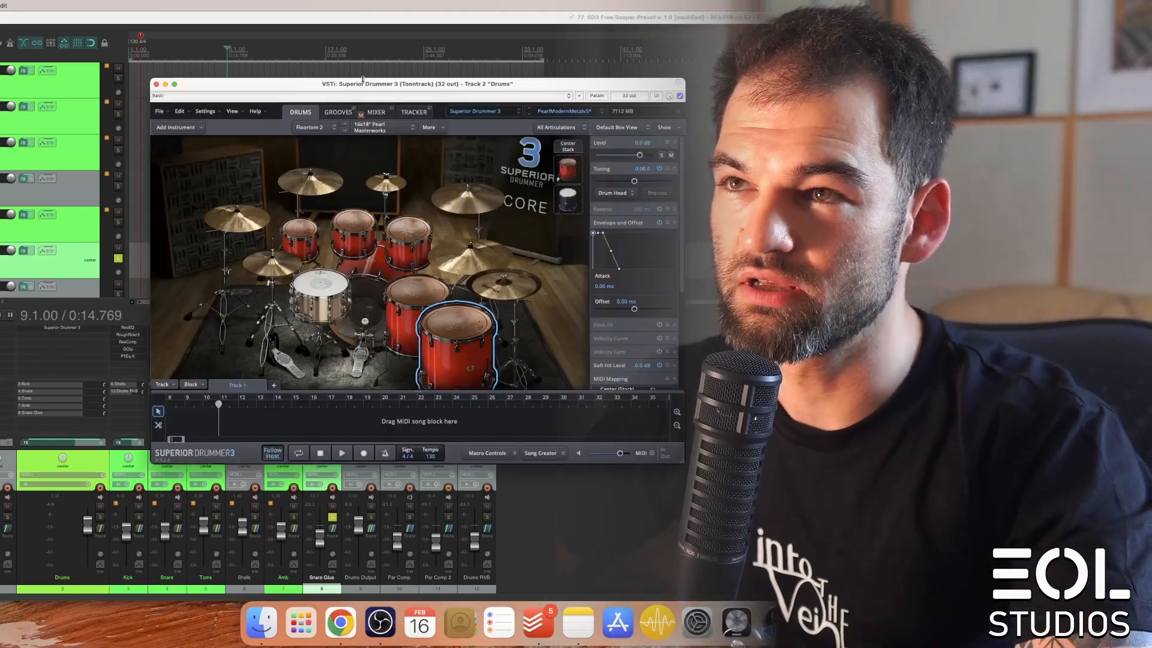
Browse Superior Drummer 3's internal mixer, including room and ambience channels, then close it
{"action": "left_click", "coordinate": [374, 112]}
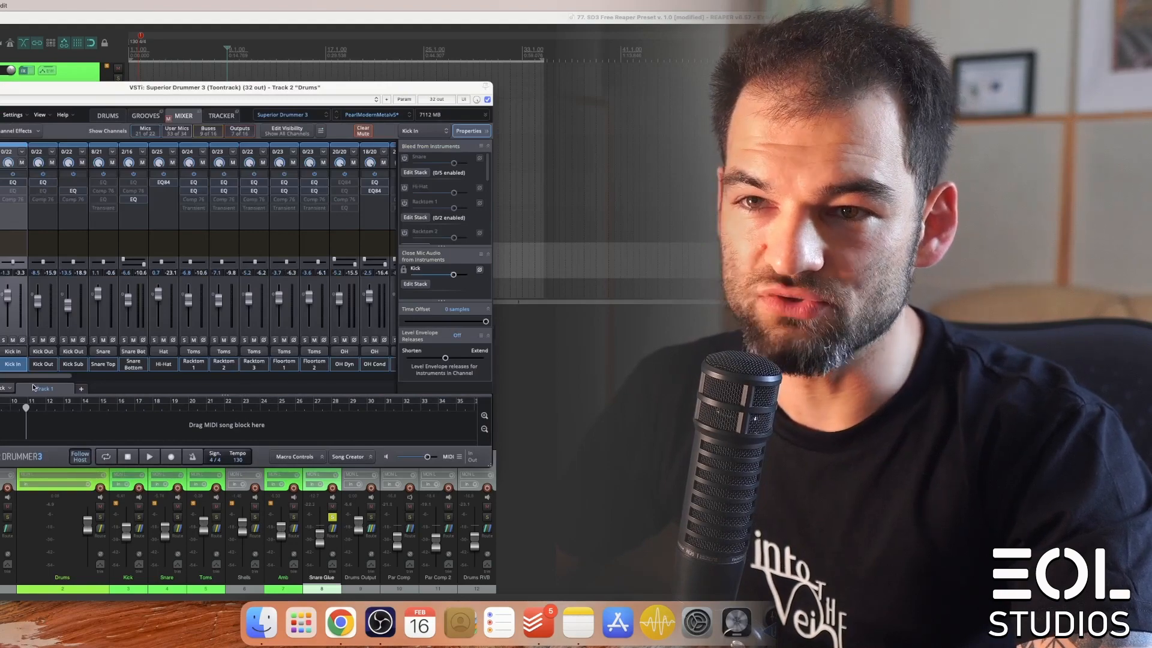
{"action": "left_click", "coordinate": [161, 365]}
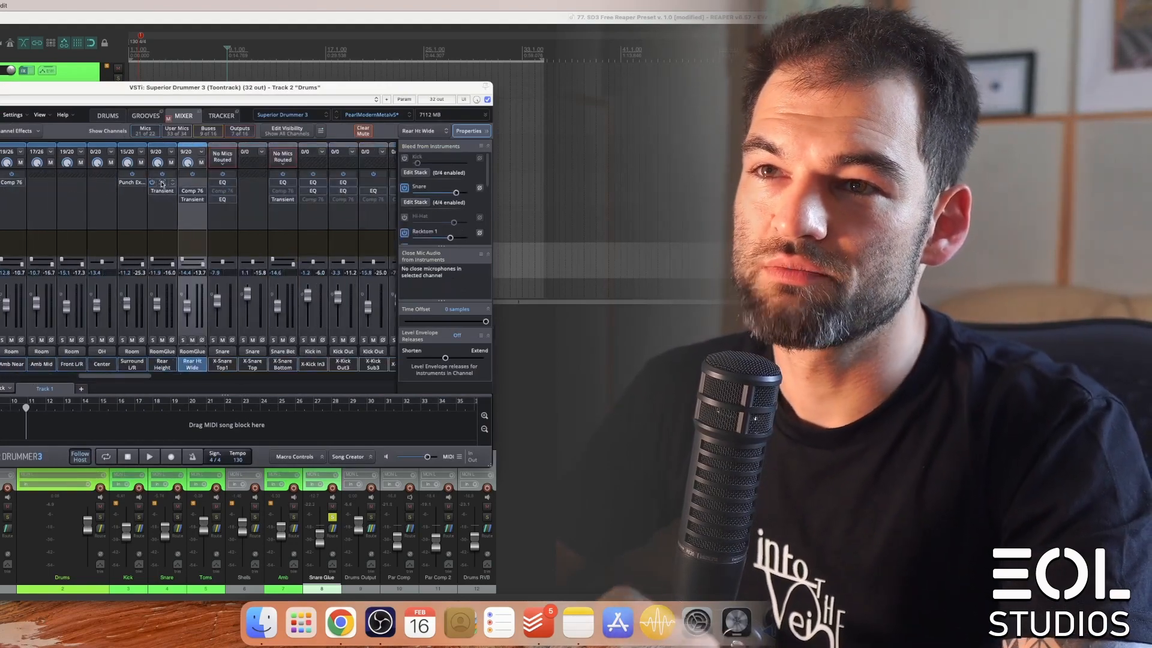
{"action": "left_click", "coordinate": [161, 182]}
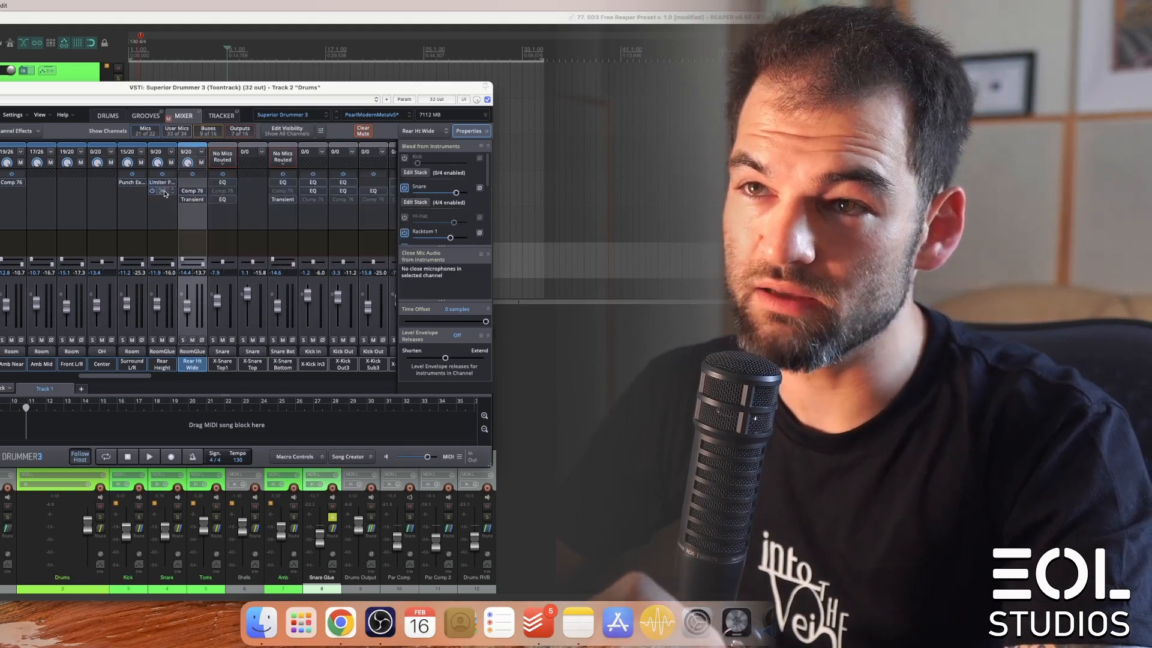
{"action": "left_click", "coordinate": [192, 182]}
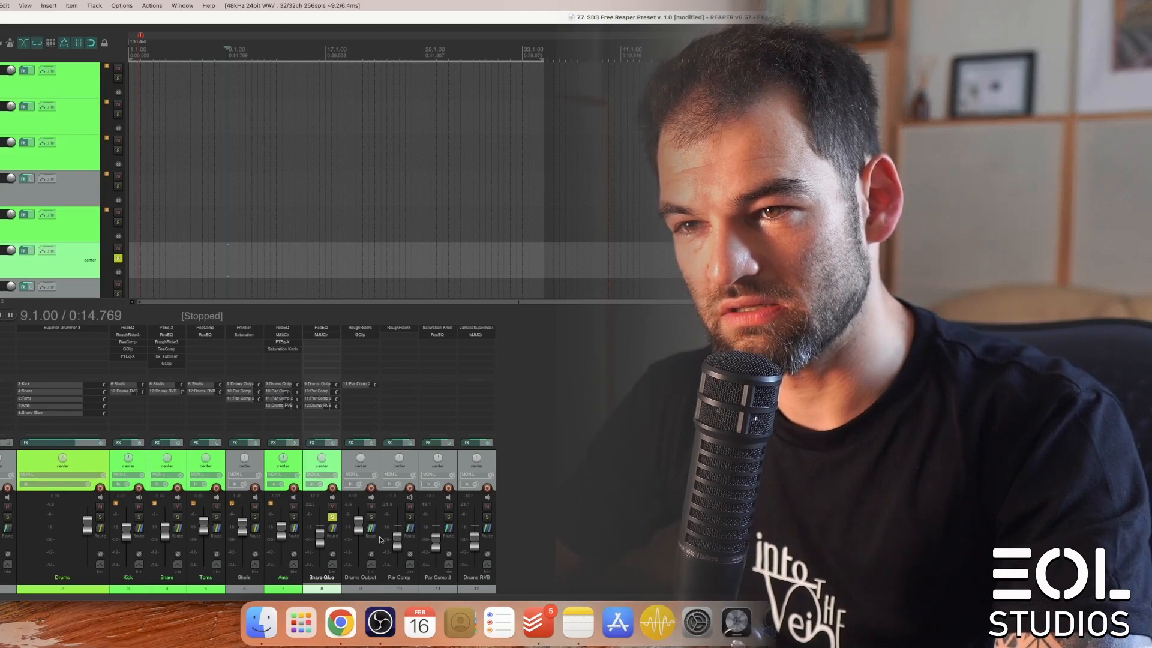
{"action": "key", "text": "space"}
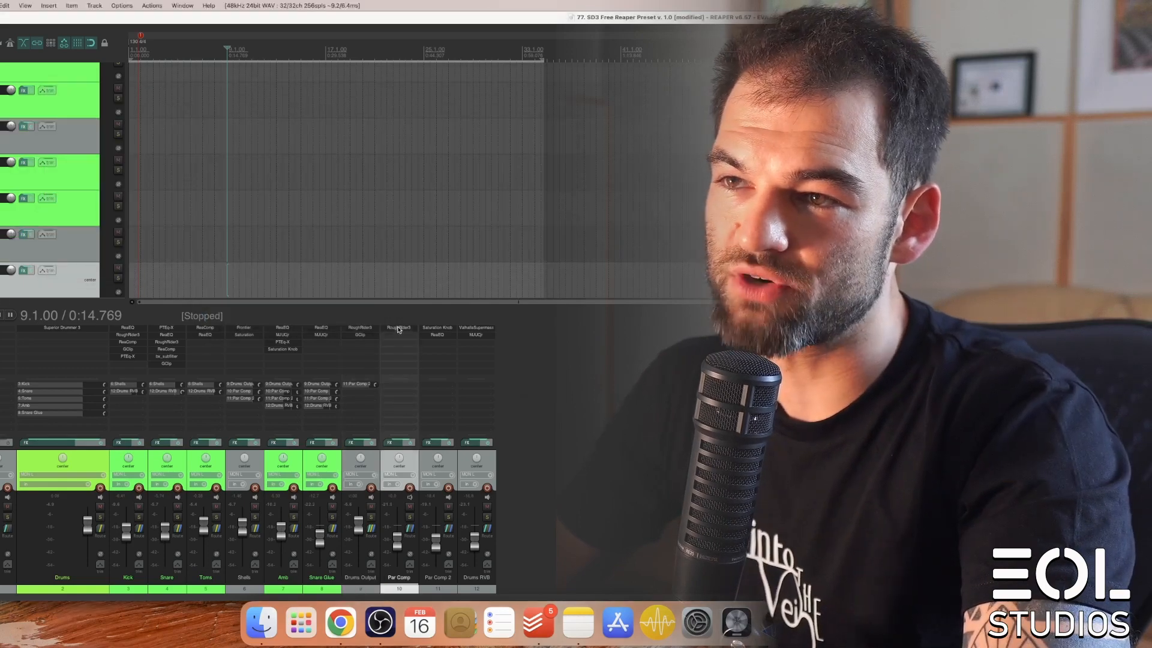
Open the Par Comp RoughRider3 compressor and the Par Comp 2 Saturation Knob windows
{"action": "left_click", "coordinate": [399, 327]}
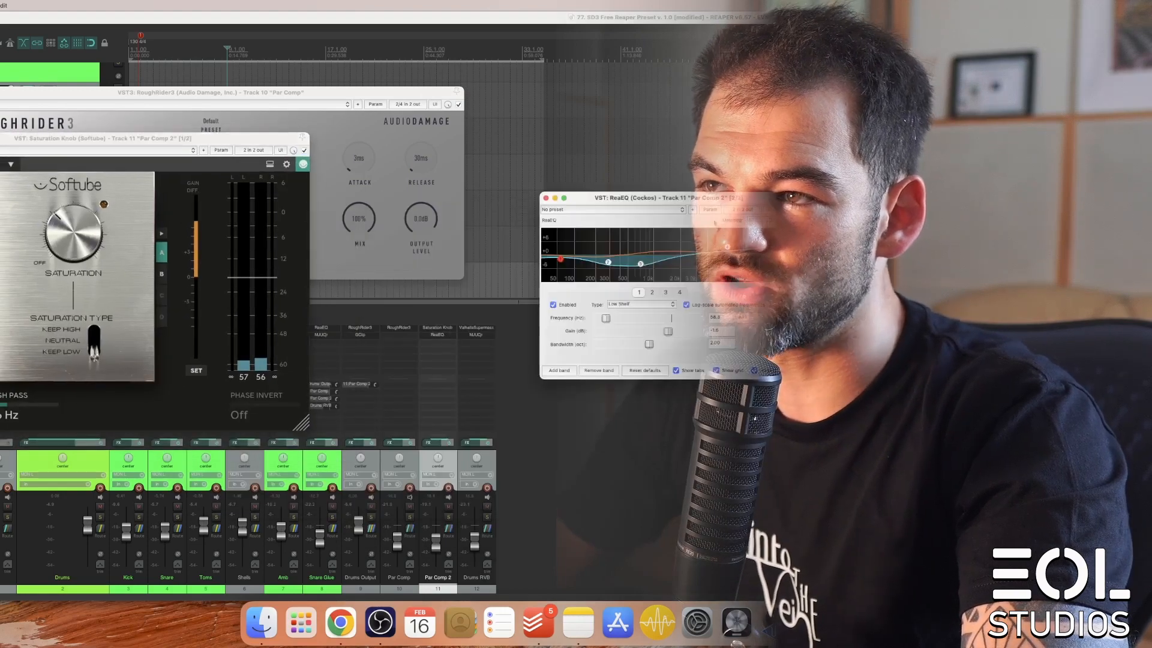
{"action": "left_click", "coordinate": [549, 197]}
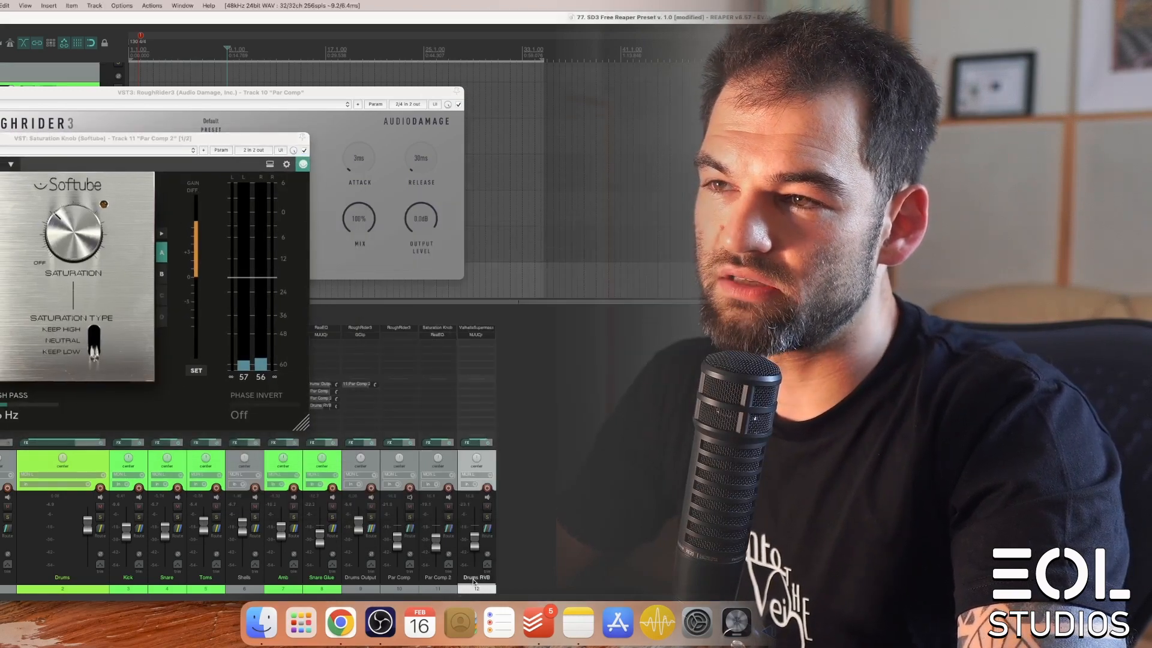